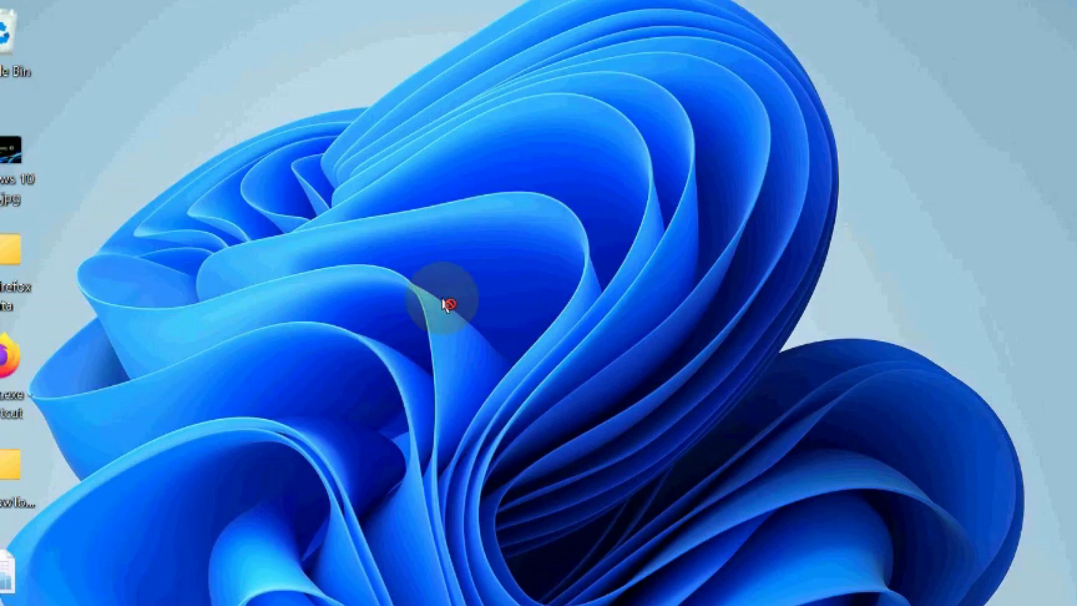
pyautogui.moveTo(302, 467)
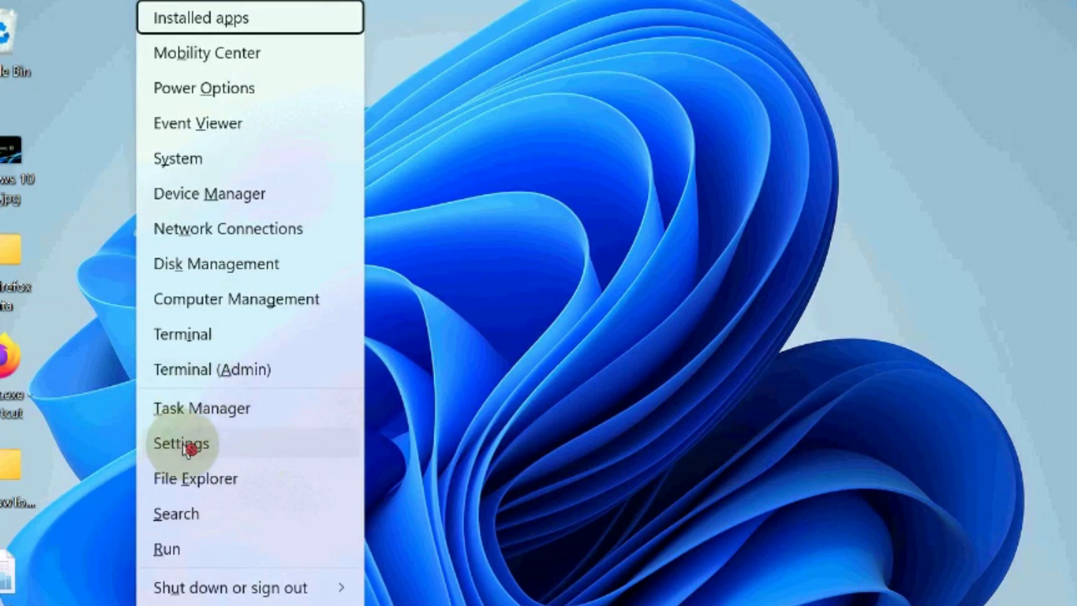
# Step: Open Settings > System > Display and scroll to the Display resolution options
pyautogui.click(180, 443)
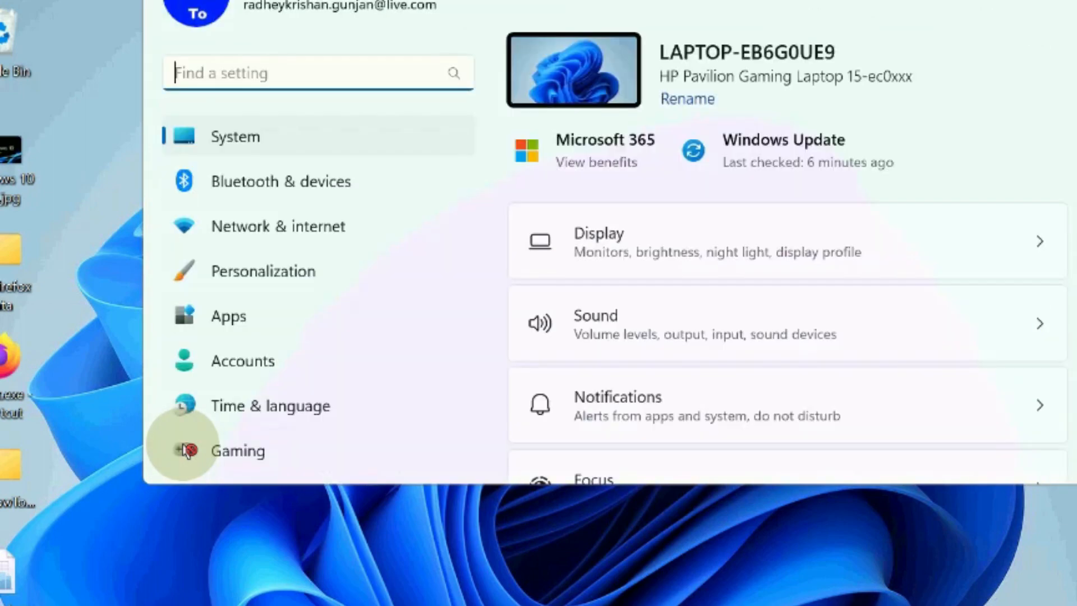
pyautogui.moveTo(371, 180)
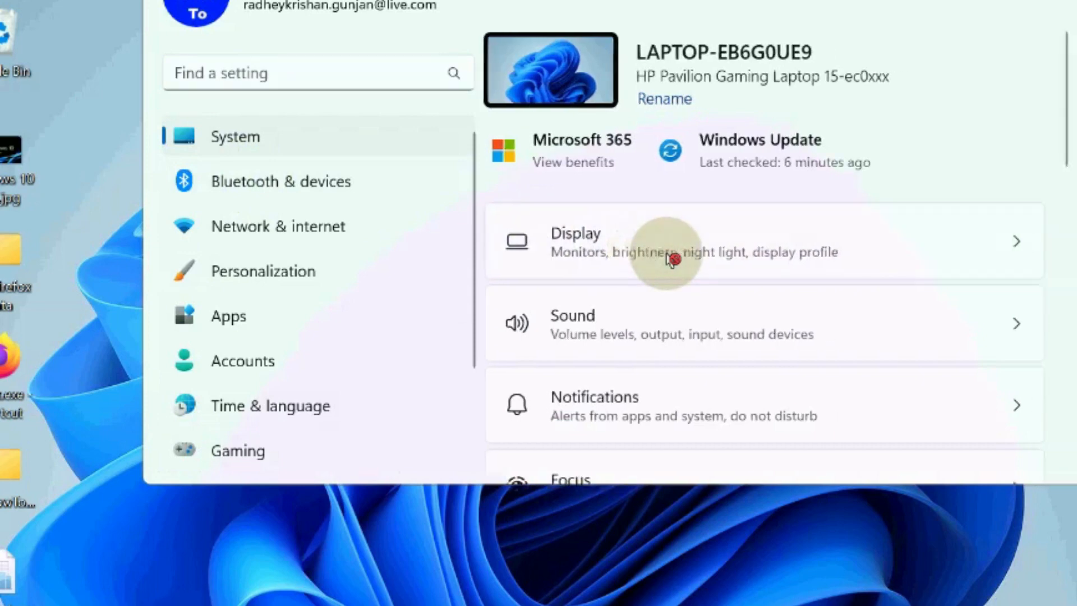
pyautogui.click(666, 241)
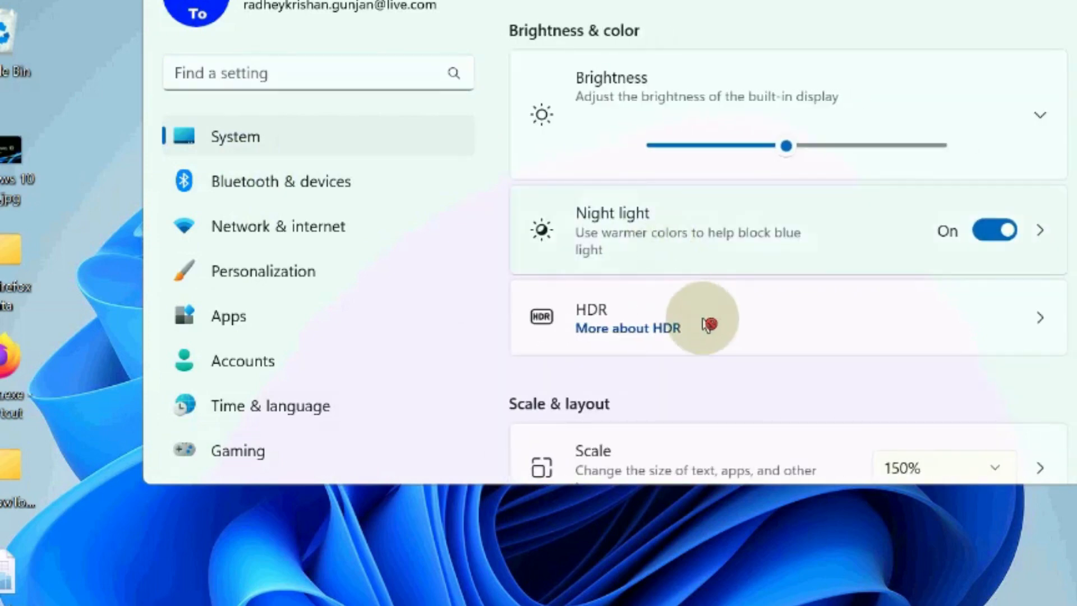
pyautogui.scroll(-3)
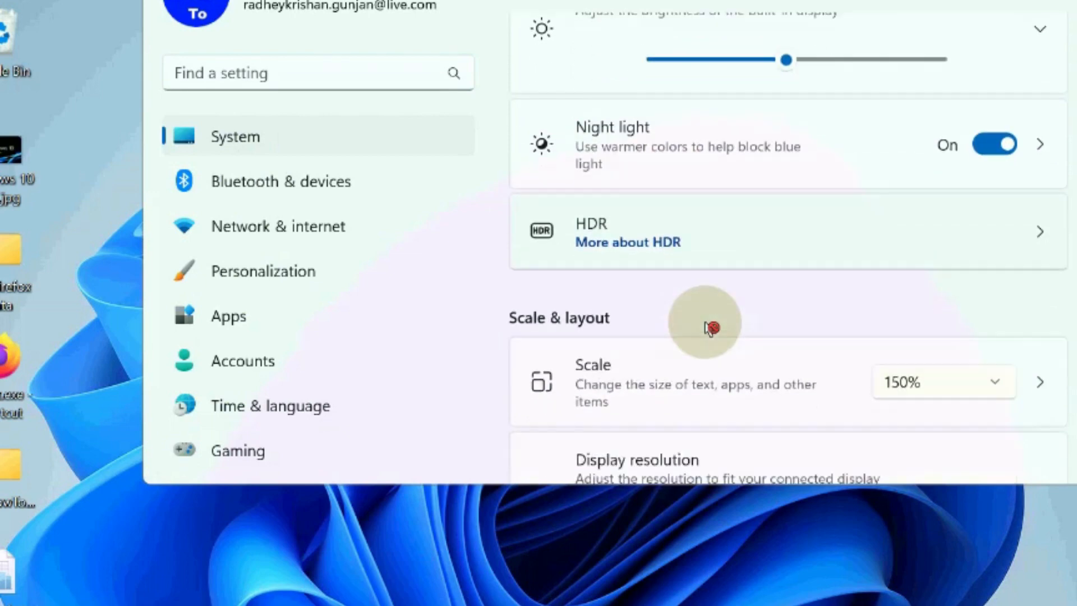
pyautogui.scroll(-3)
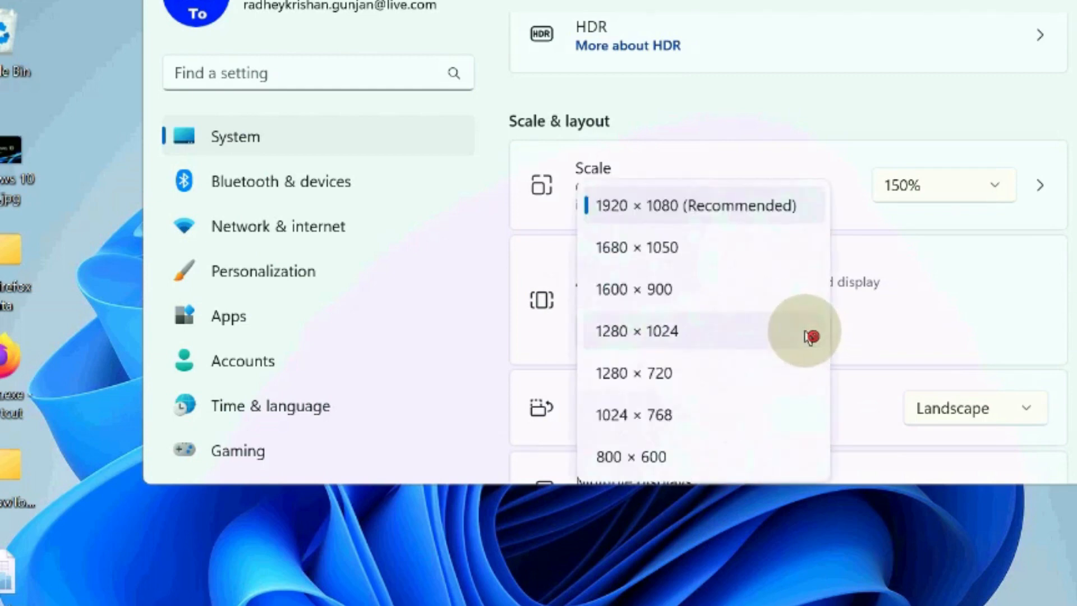
pyautogui.moveTo(653, 247)
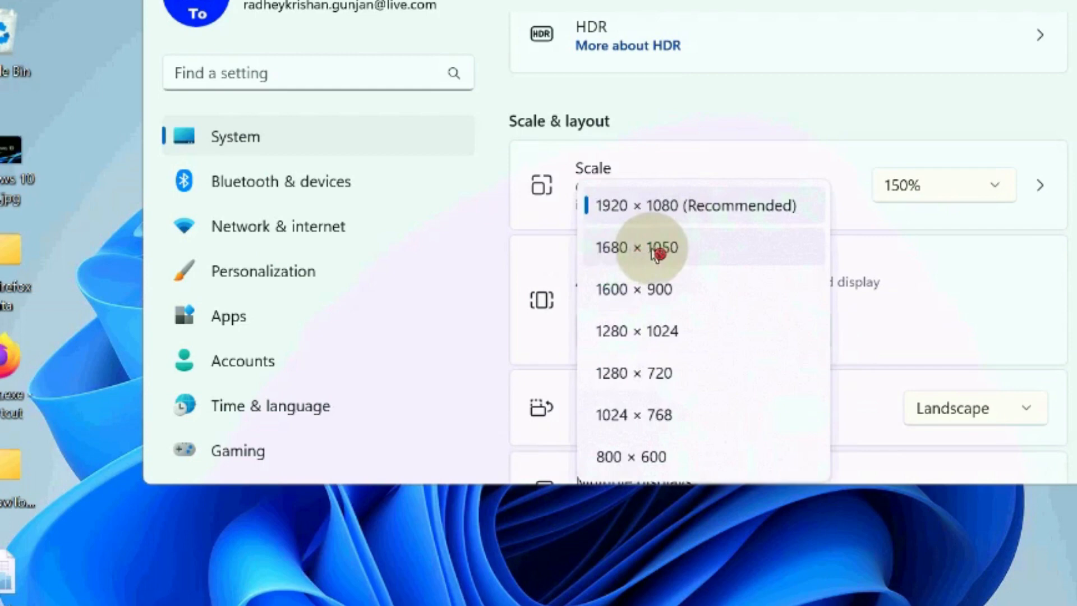
pyautogui.moveTo(612, 247)
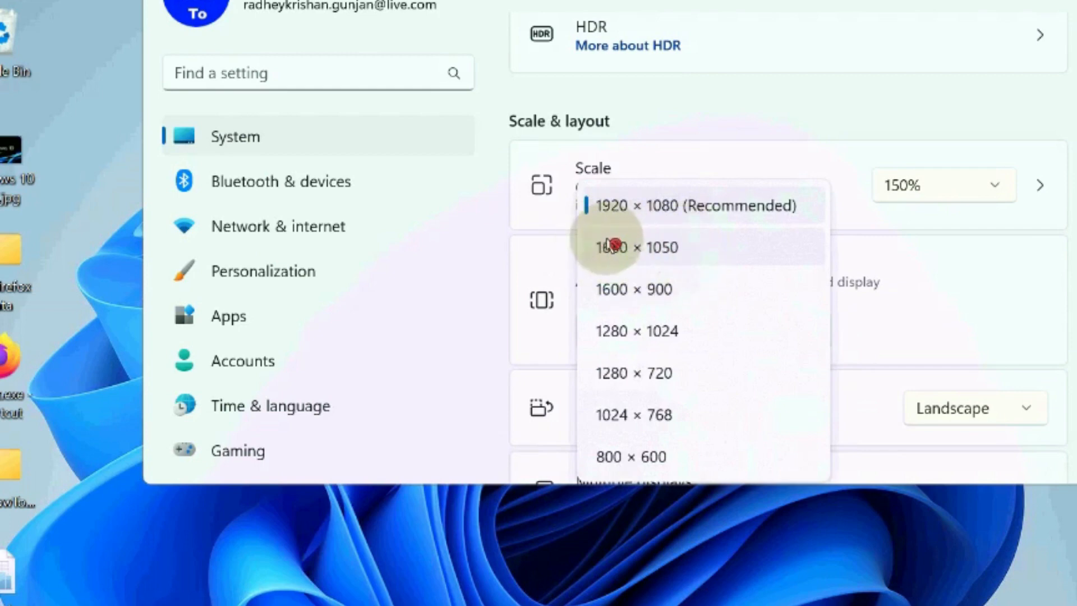
pyautogui.moveTo(623, 276)
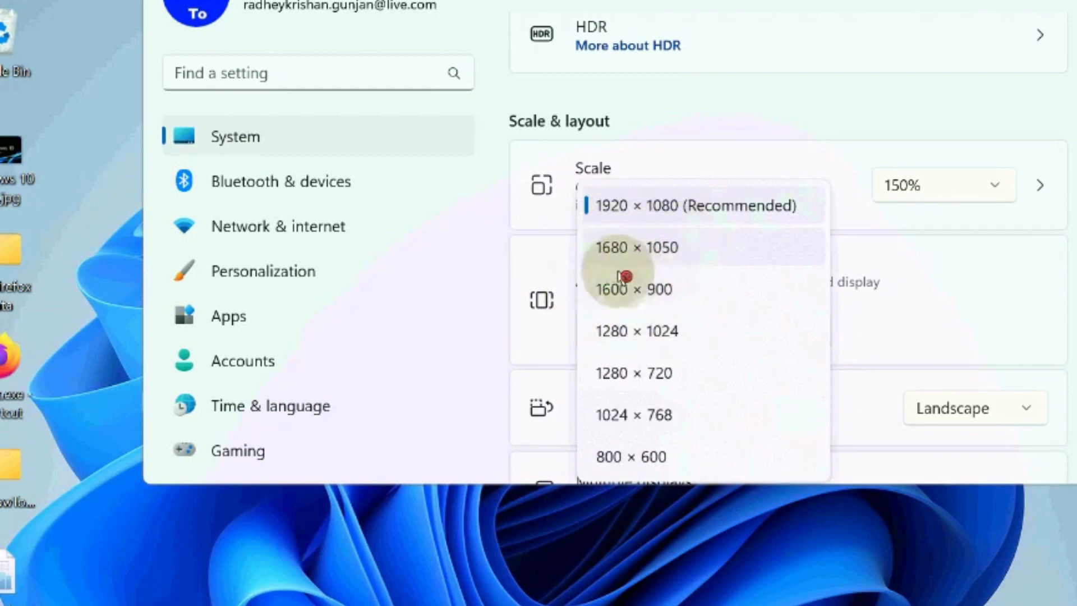
pyautogui.moveTo(650, 303)
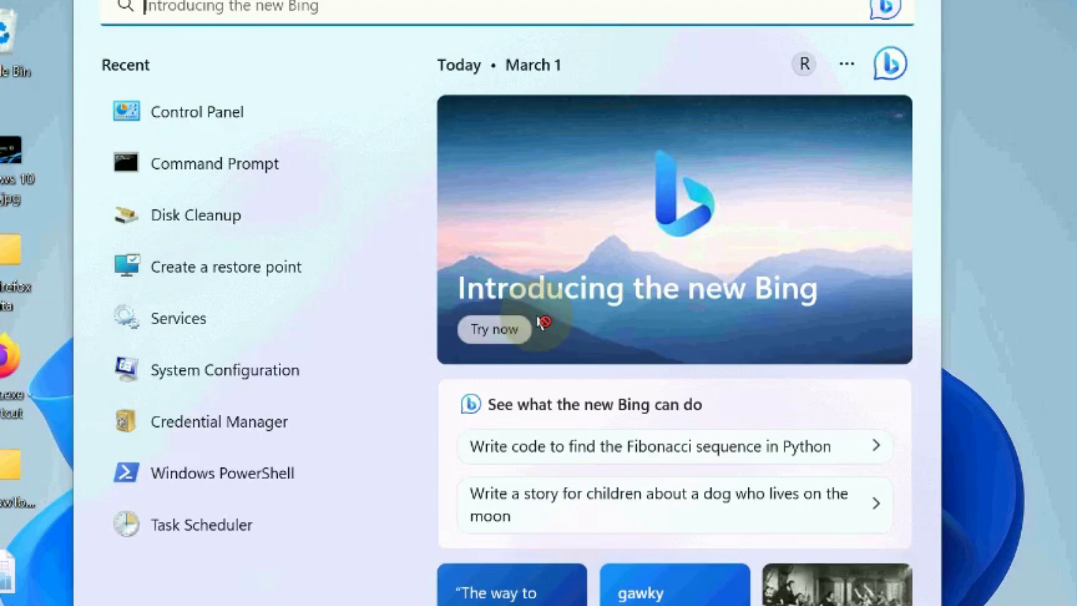
# Step: Search 'windows memory' to open Windows Memory Diagnostic, then dismiss its check window
pyautogui.write('windows m')
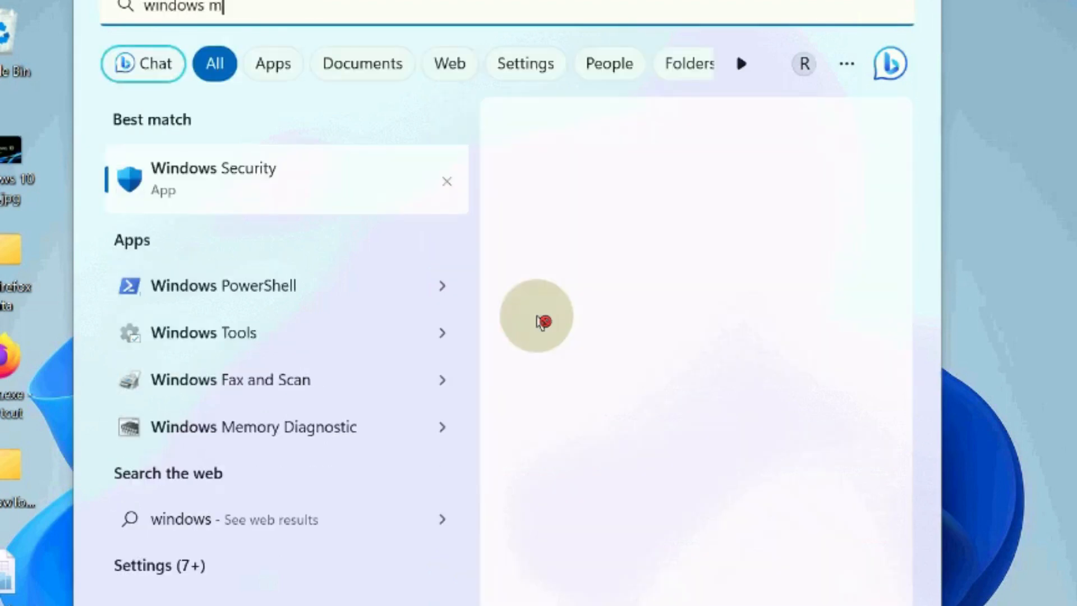
pyautogui.write('emory')
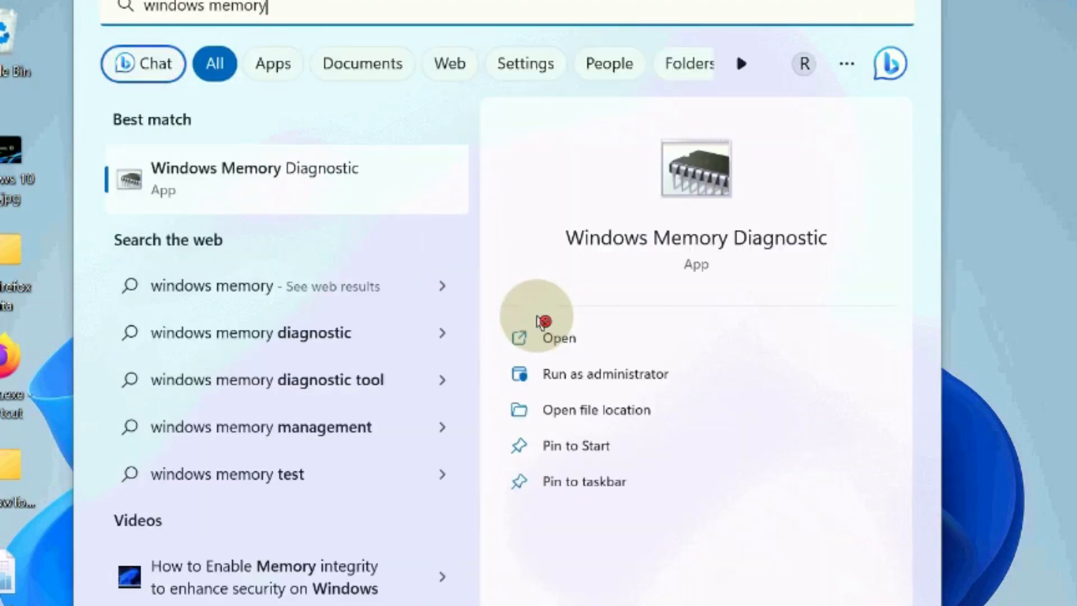
pyautogui.moveTo(230, 177)
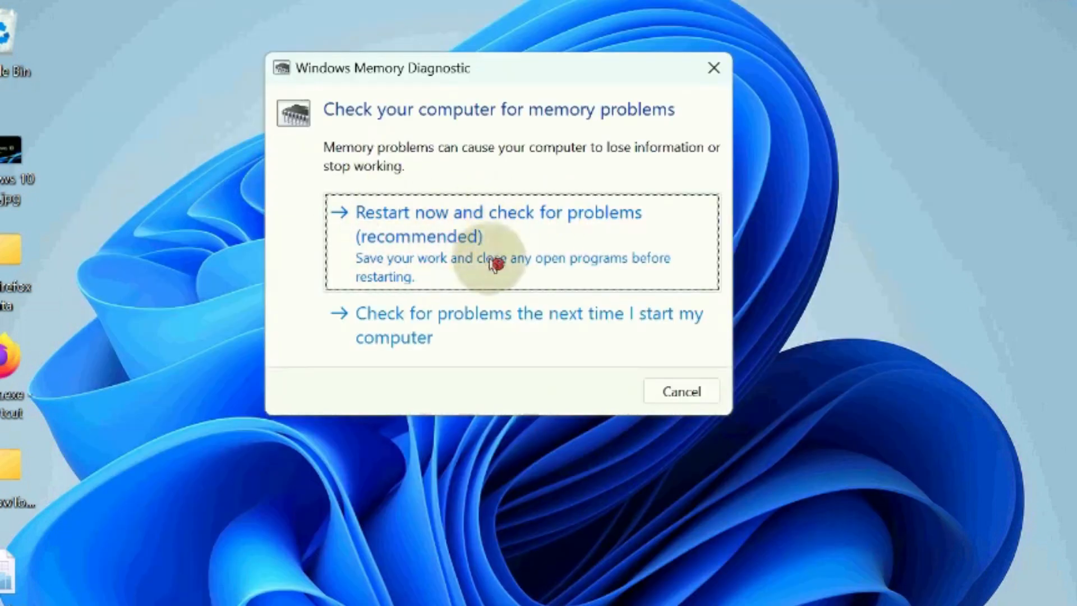
pyautogui.moveTo(542, 240)
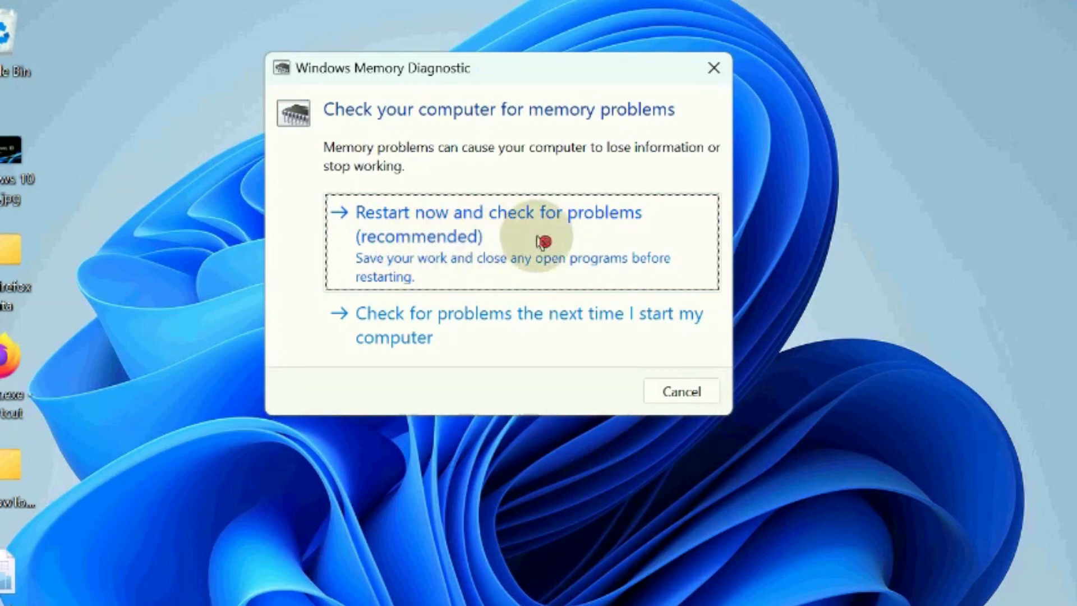
pyautogui.moveTo(522, 254)
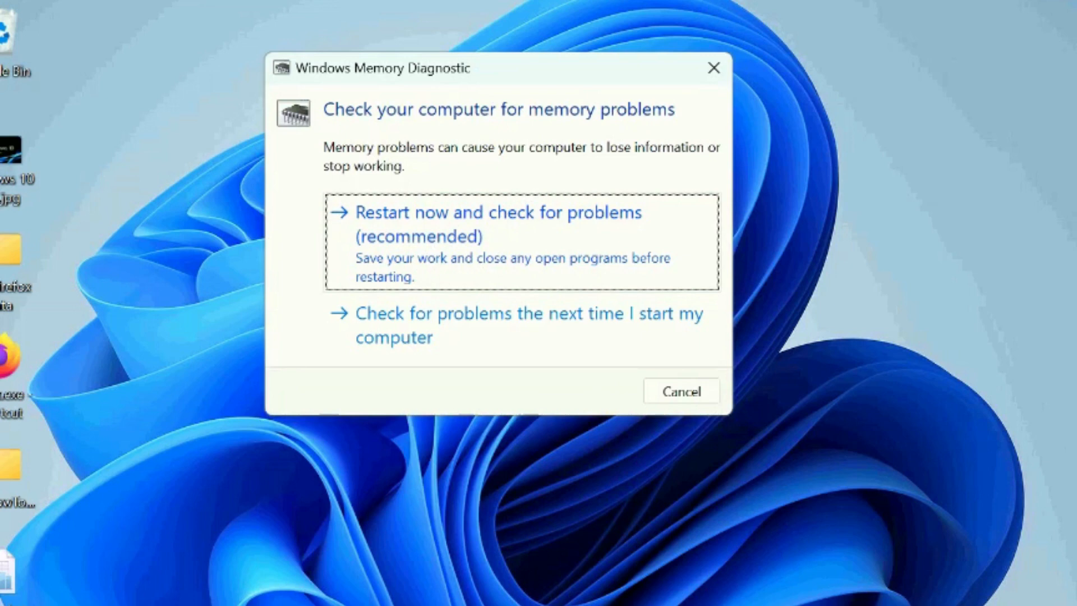
pyautogui.click(680, 391)
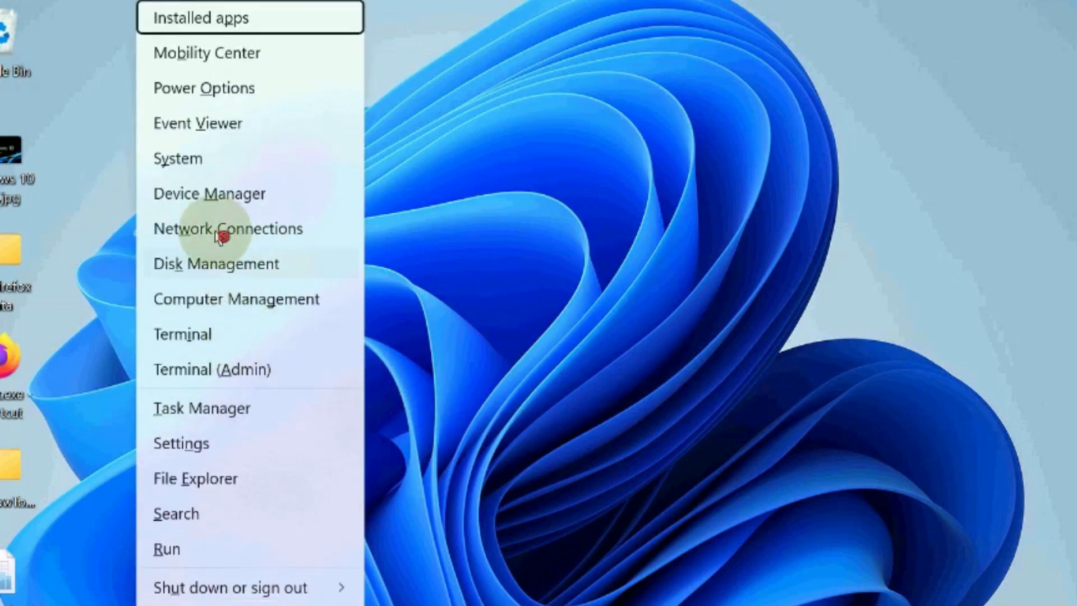
pyautogui.moveTo(209, 194)
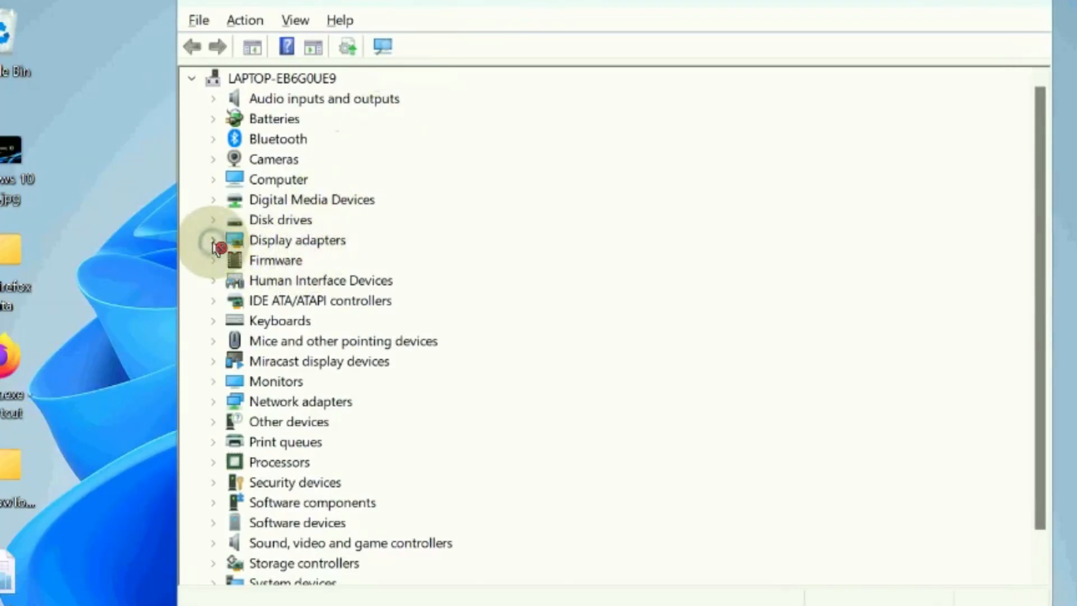
# Step: Expand Display adapters and choose Update driver for AMD Radeon(TM) Vega 8 Graphics
pyautogui.click(213, 239)
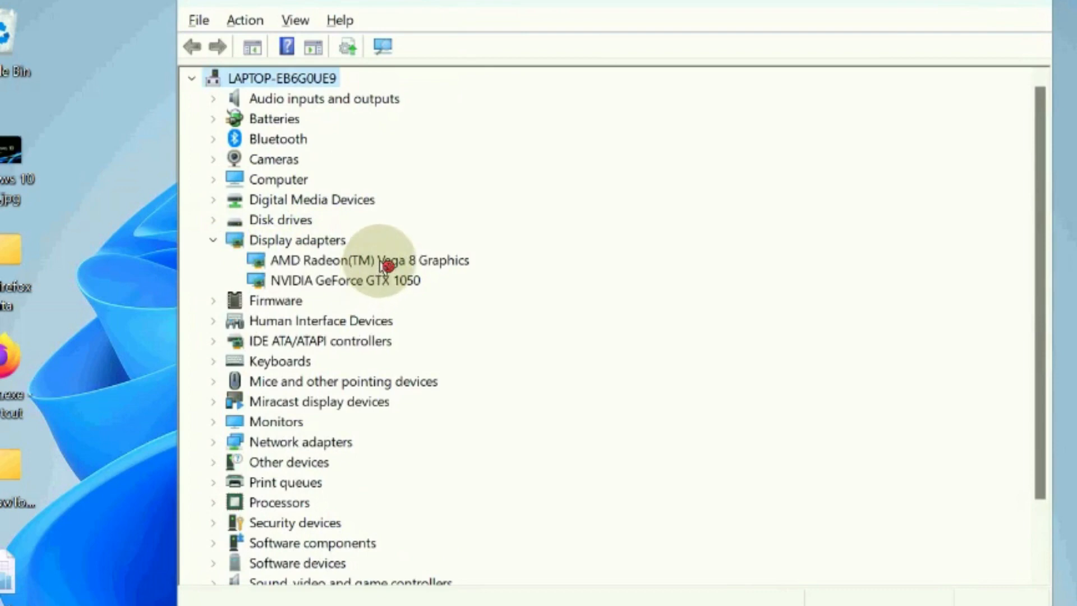
pyautogui.rightClick(370, 259)
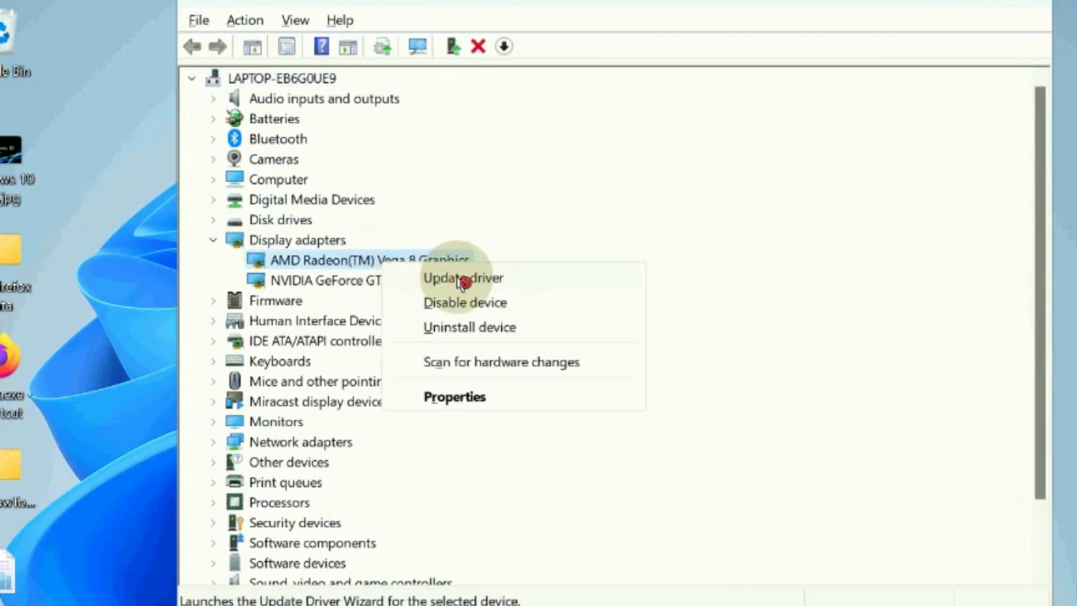
pyautogui.click(463, 277)
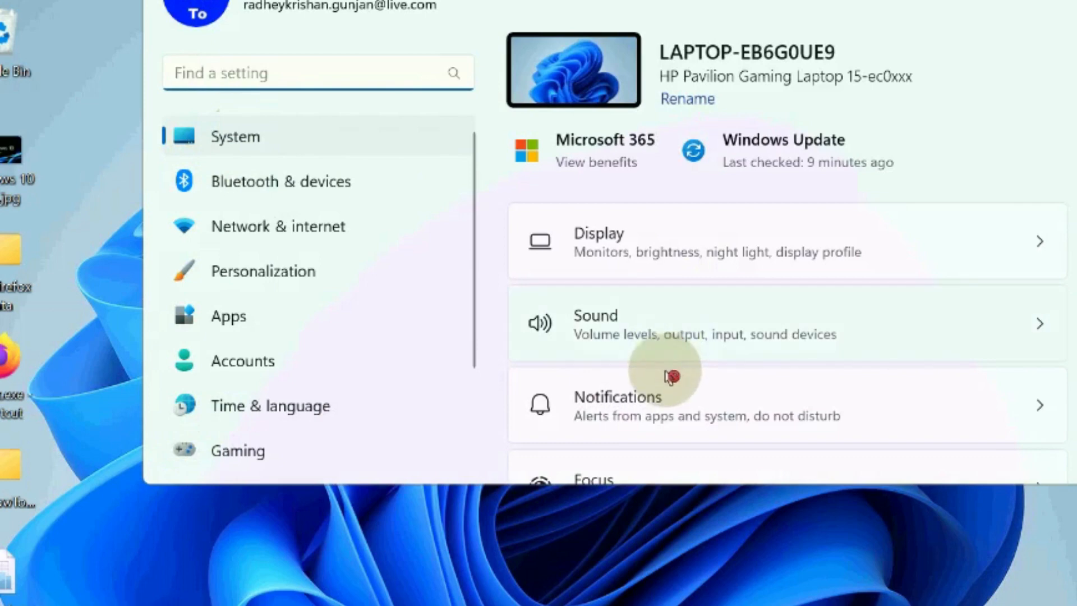
# Step: Scroll down the System page and open Recovery
pyautogui.scroll(-3)
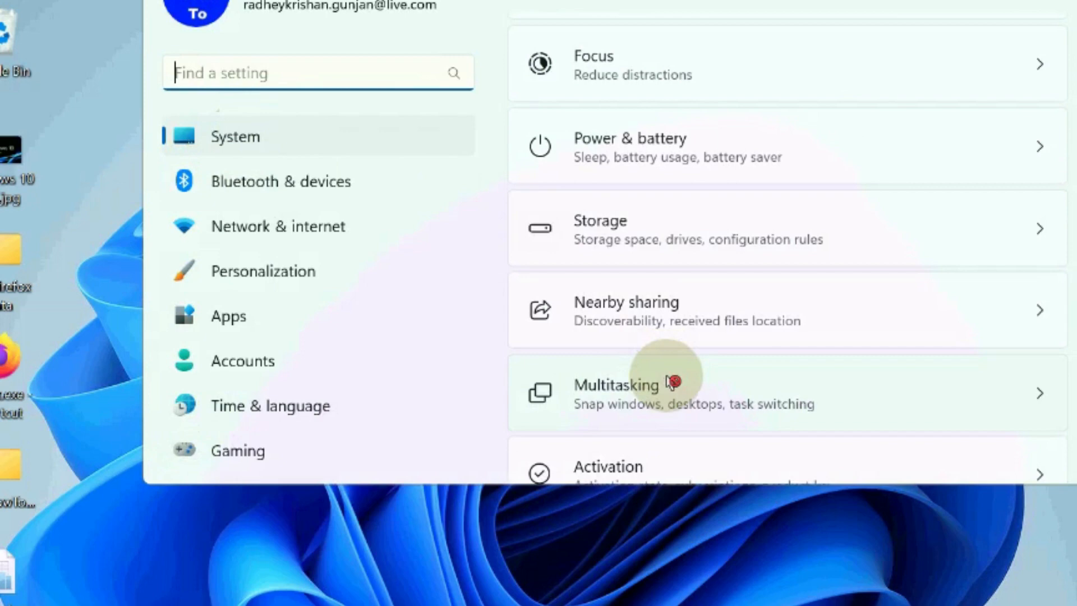
pyautogui.scroll(-3)
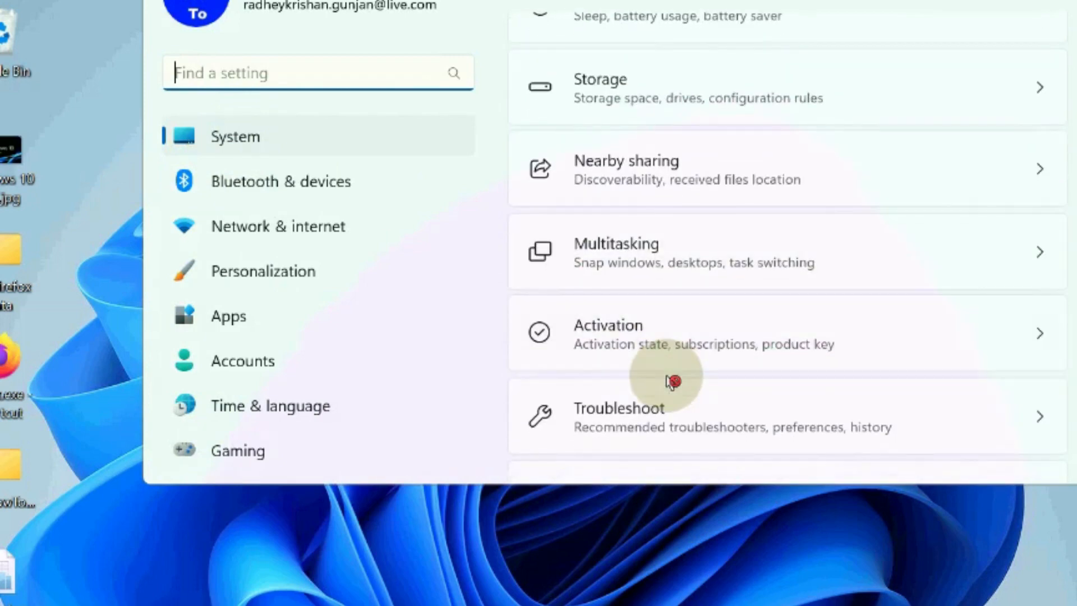
pyautogui.scroll(-3)
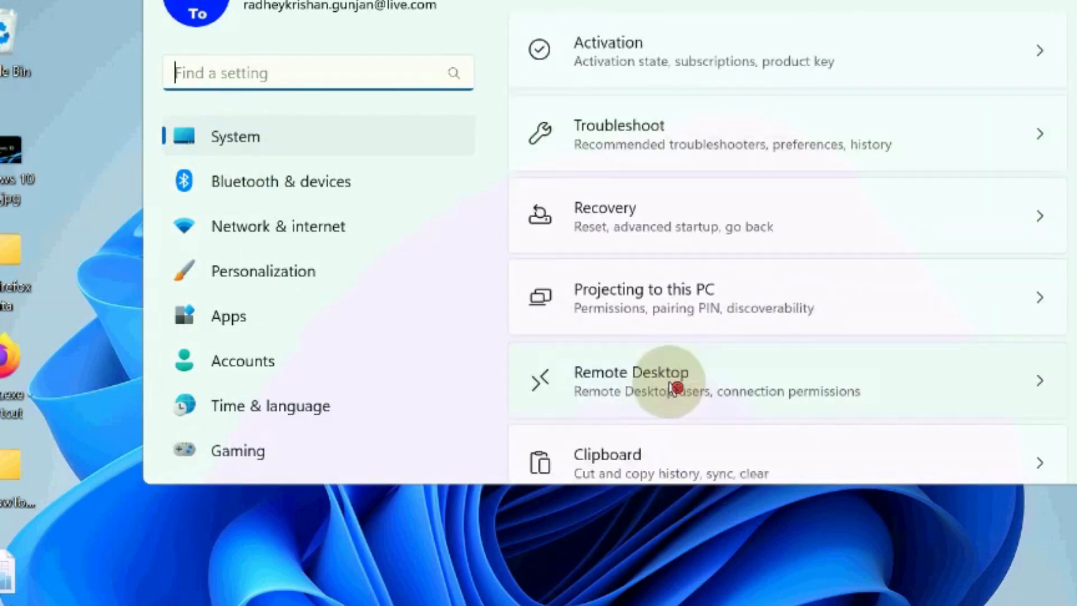
pyautogui.scroll(-3)
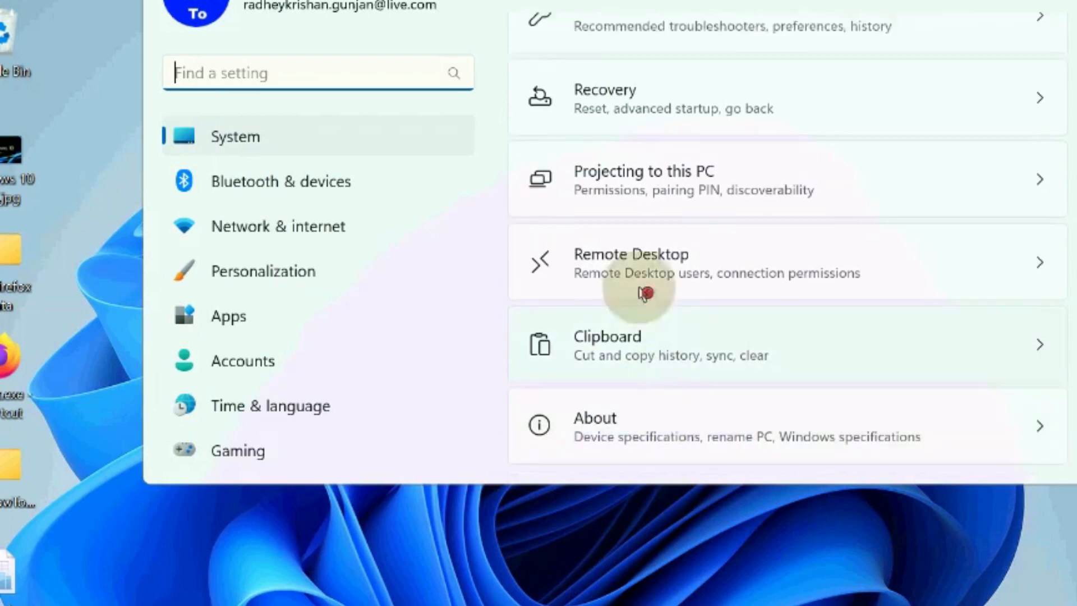
pyautogui.scroll(3)
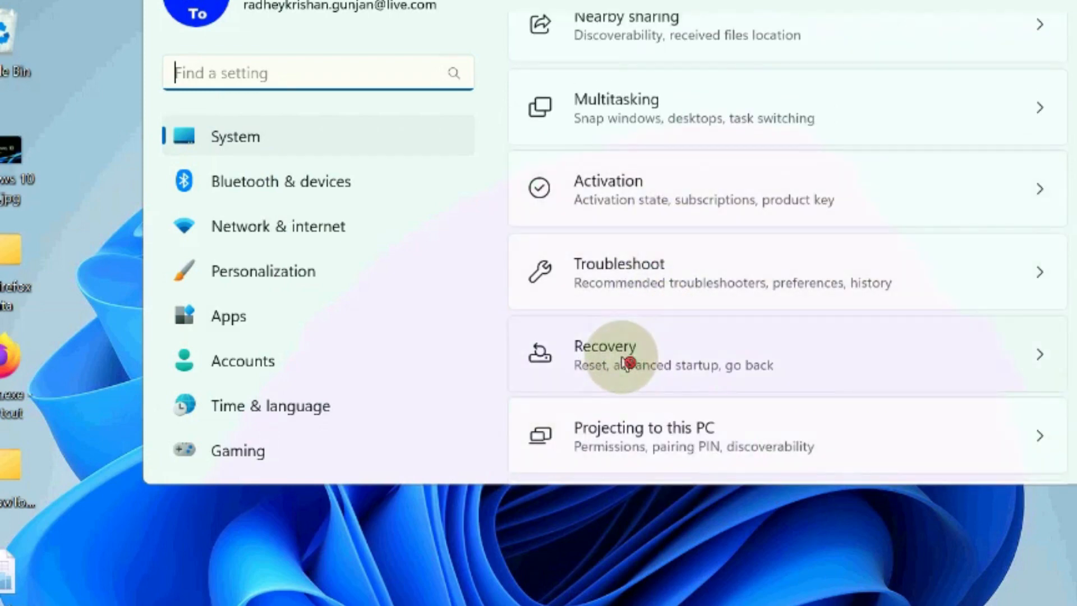
pyautogui.click(604, 354)
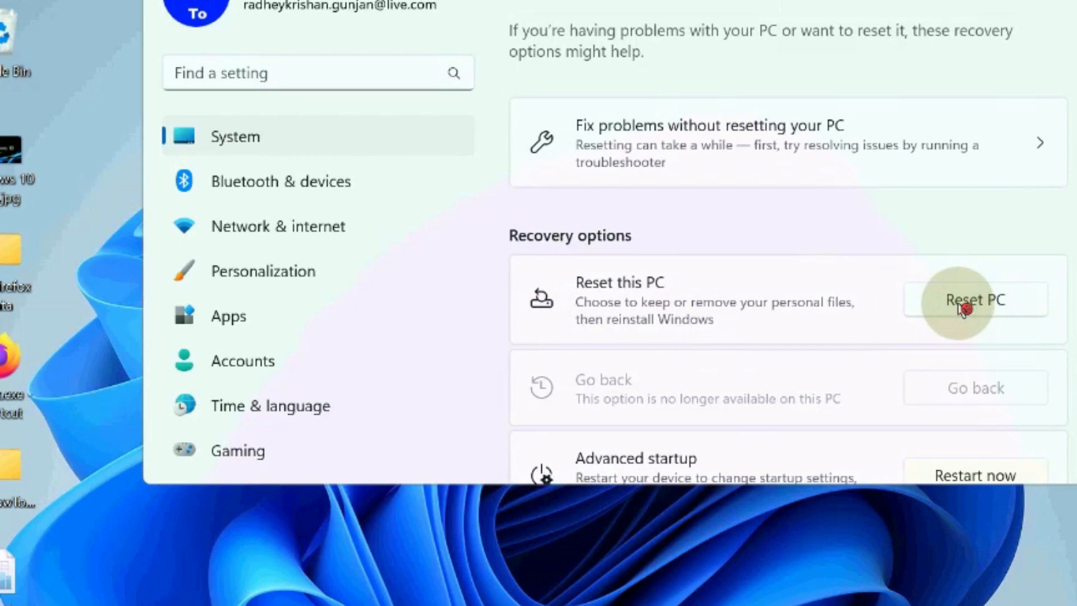
# Step: Start Reset this PC to show the keep-files or remove-everything choices
pyautogui.click(973, 300)
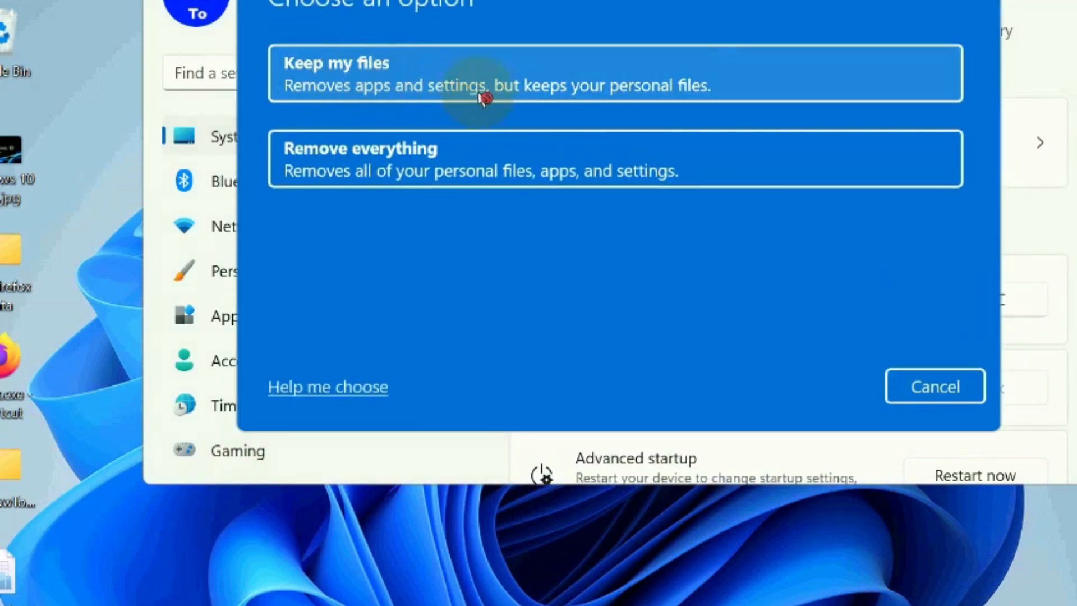
pyautogui.moveTo(436, 103)
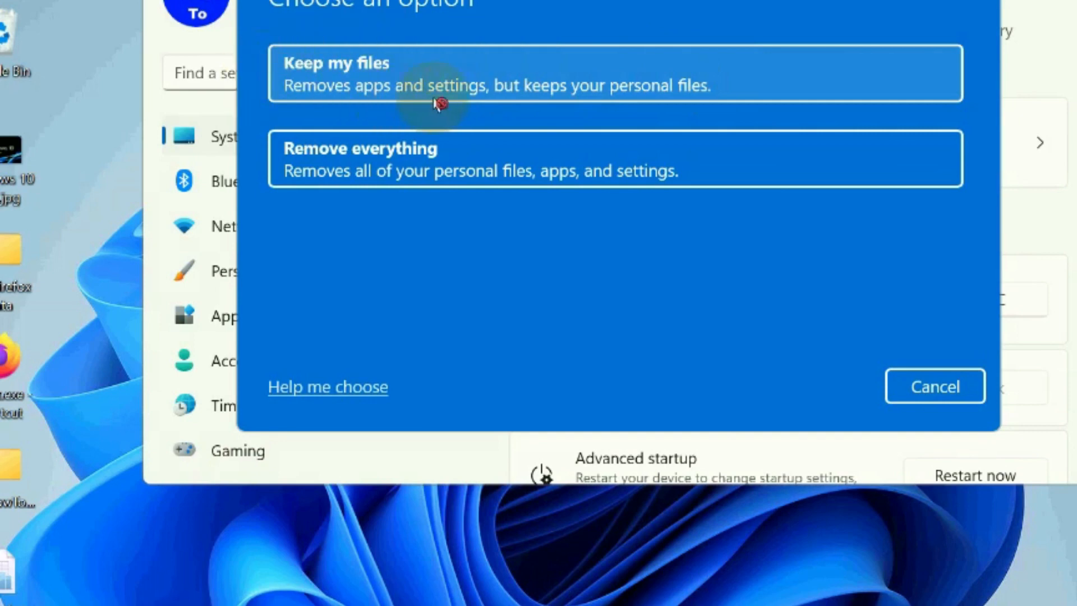
pyautogui.moveTo(425, 92)
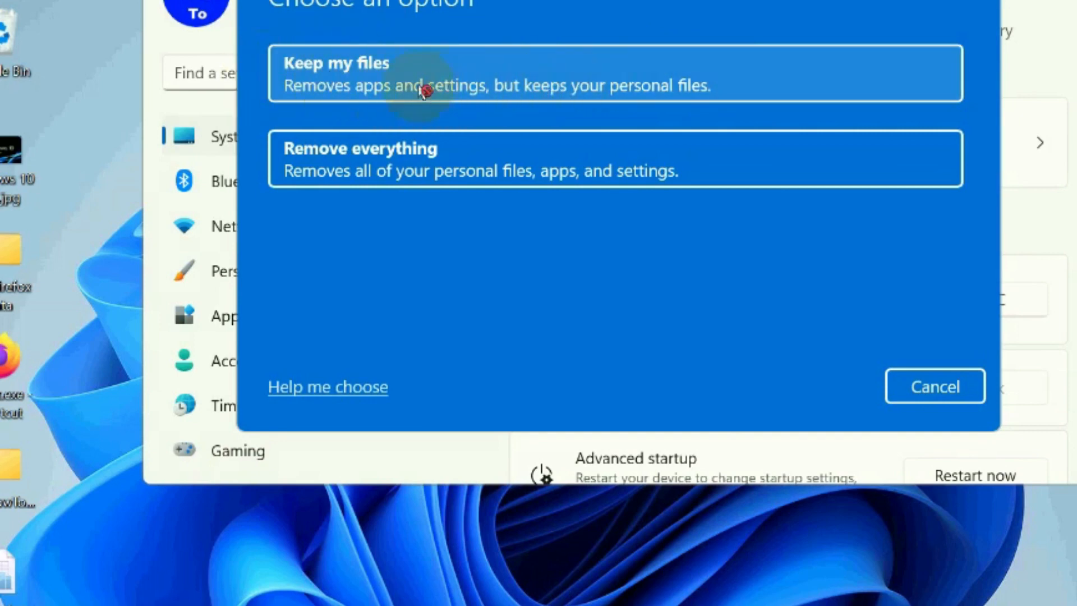
pyautogui.moveTo(601, 73)
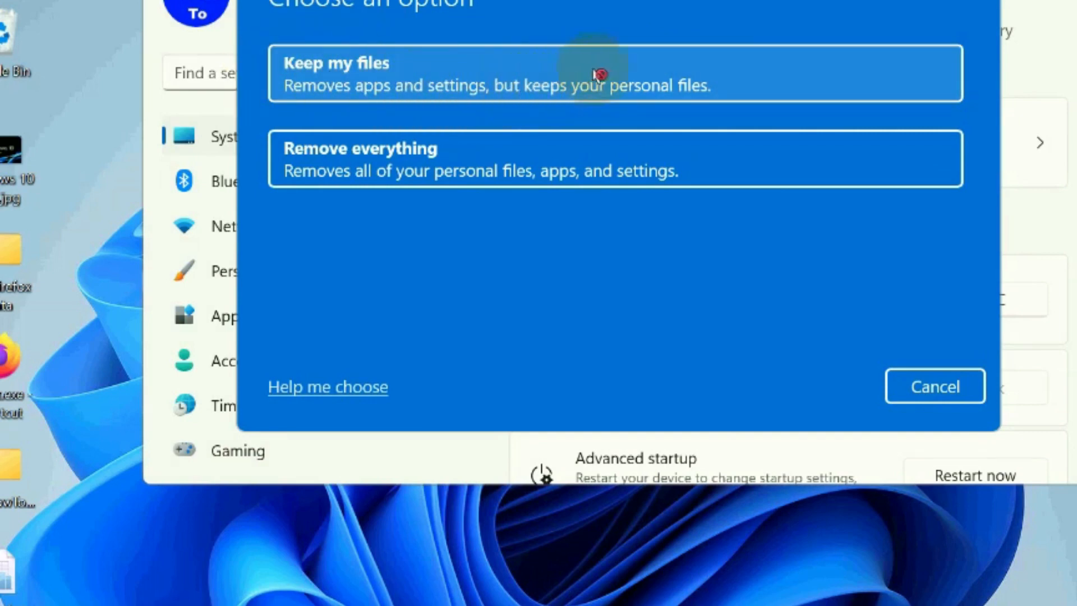
pyautogui.moveTo(731, 412)
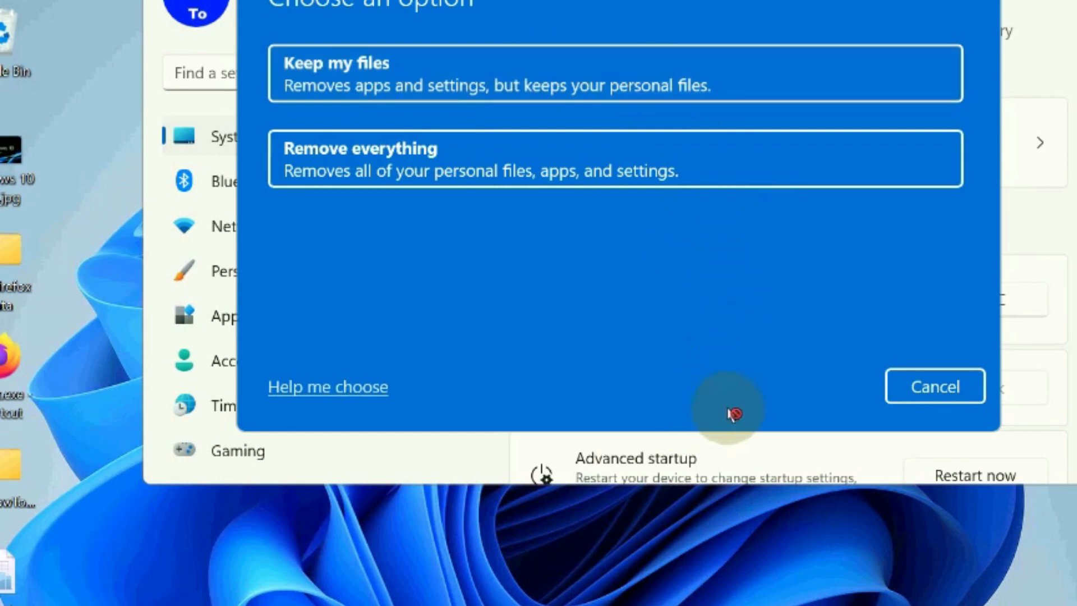
pyautogui.click(933, 386)
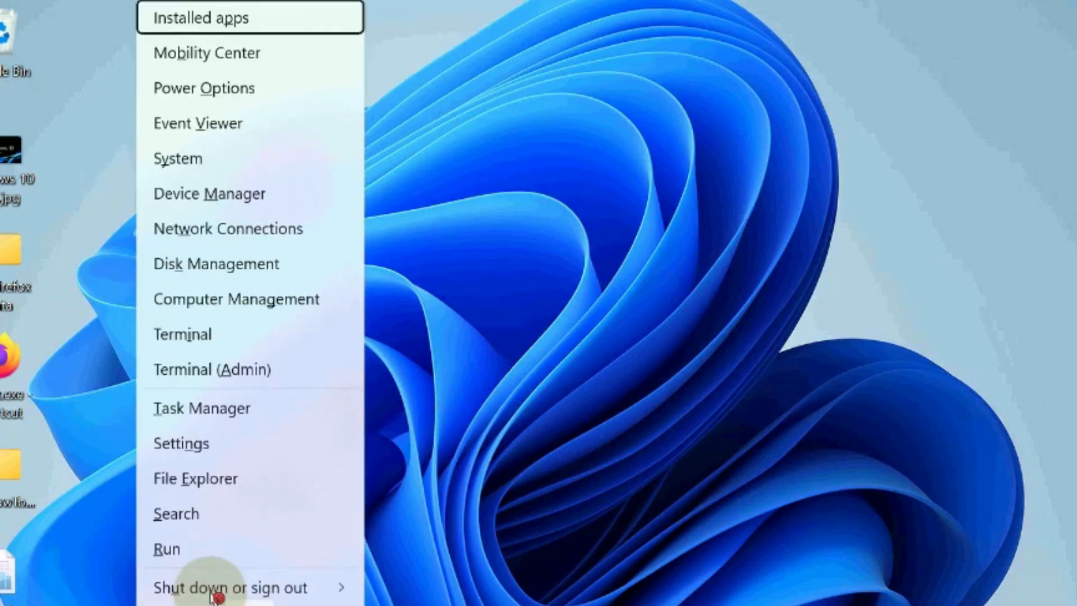
# Step: Show the Shut down or sign out choices, including Restart
pyautogui.click(230, 587)
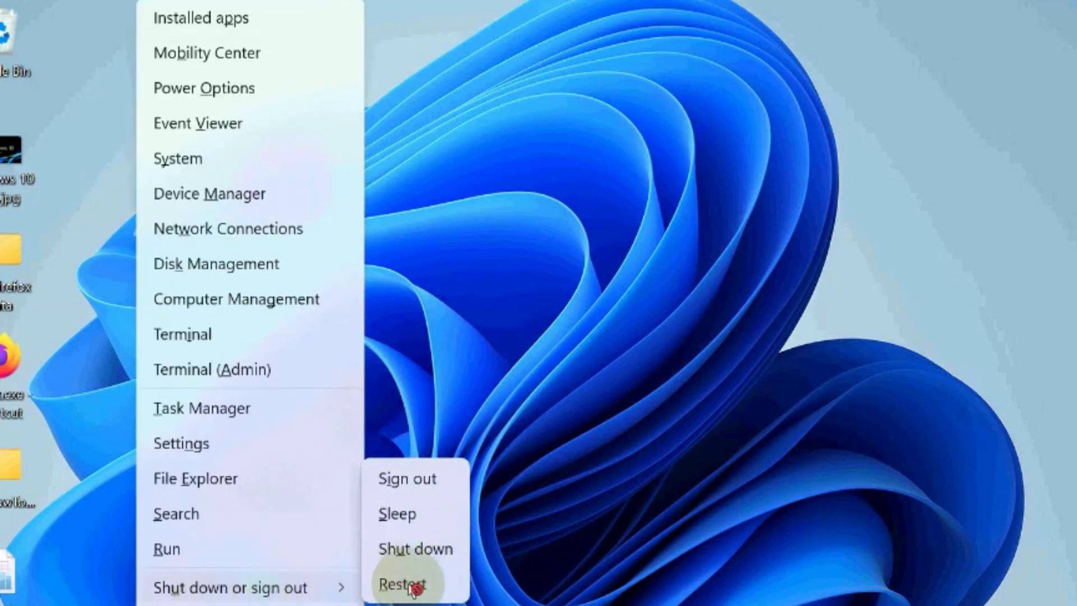